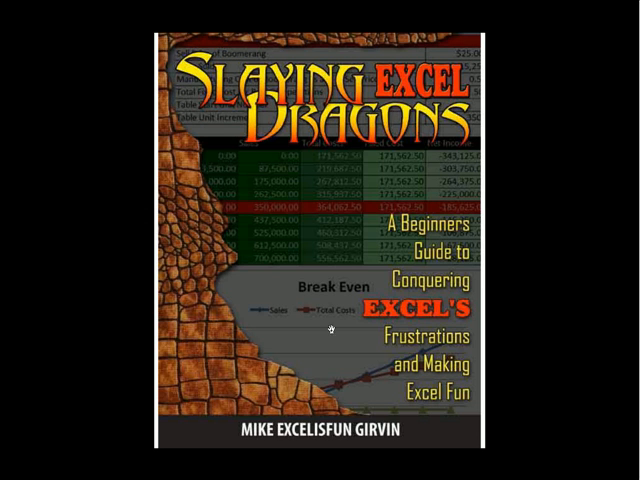
mouse_move(272, 208)
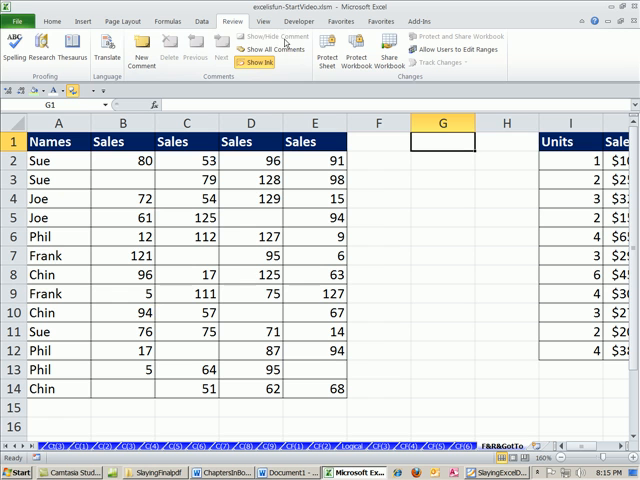
mouse_move(416, 312)
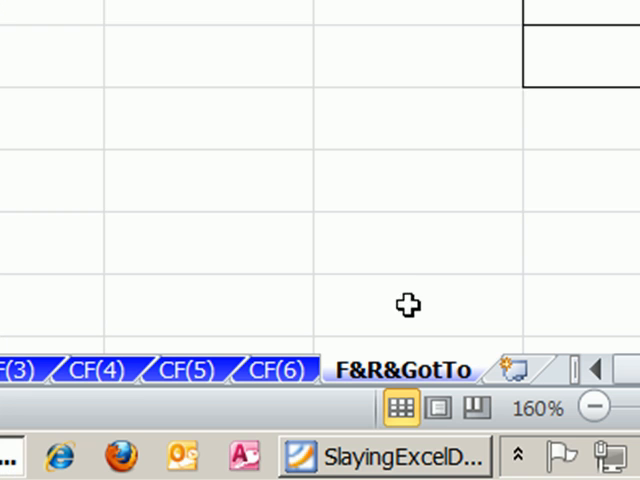
mouse_move(356, 332)
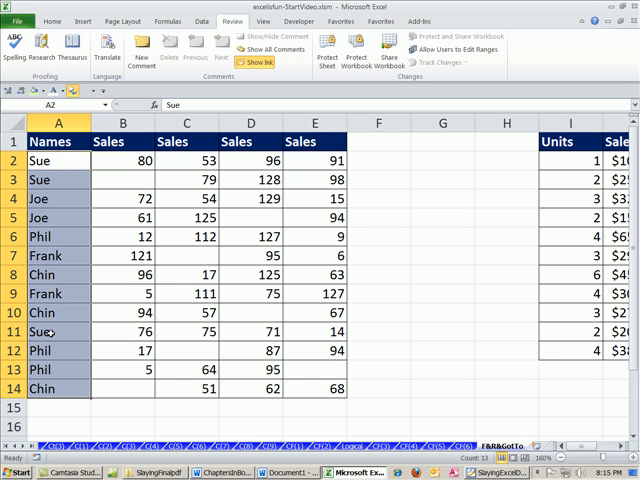
mouse_move(116, 160)
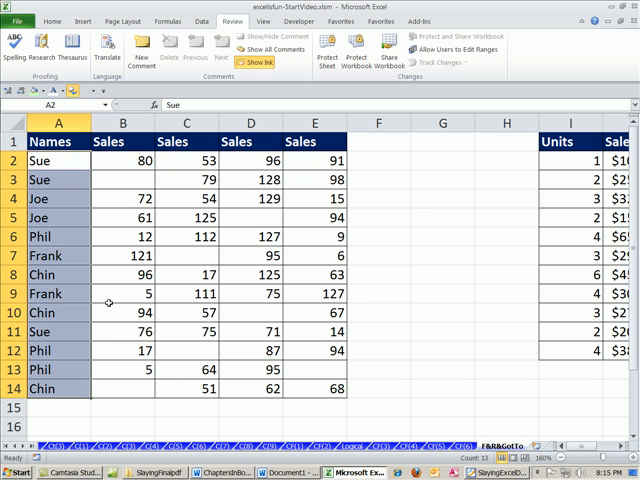
Bring up Find and Replace over the sales table via the Home Find & Select commands and Ctrl+F.
click(52, 20)
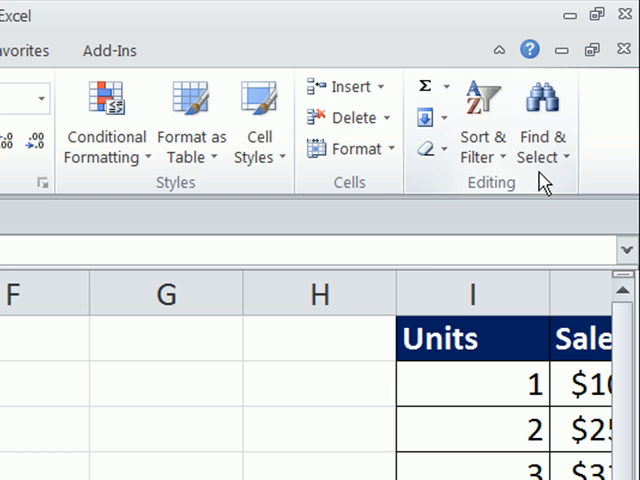
click(544, 136)
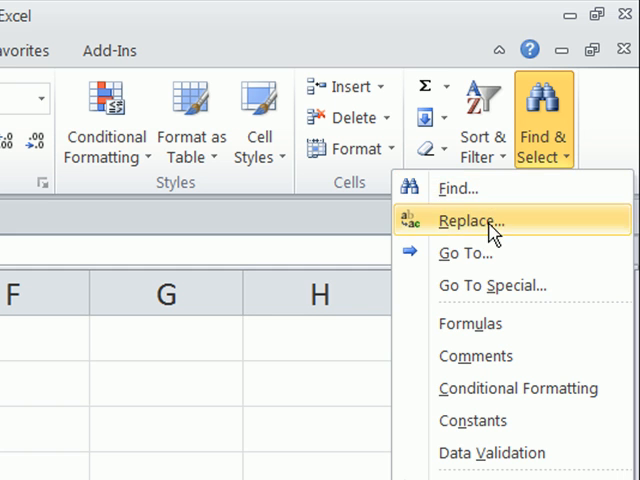
mouse_move(510, 284)
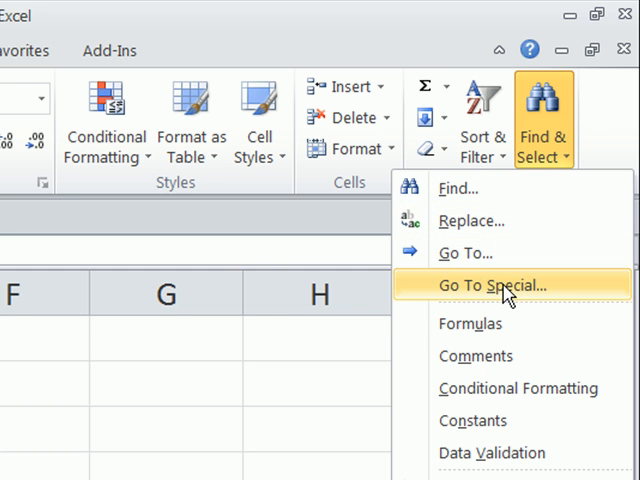
click(498, 284)
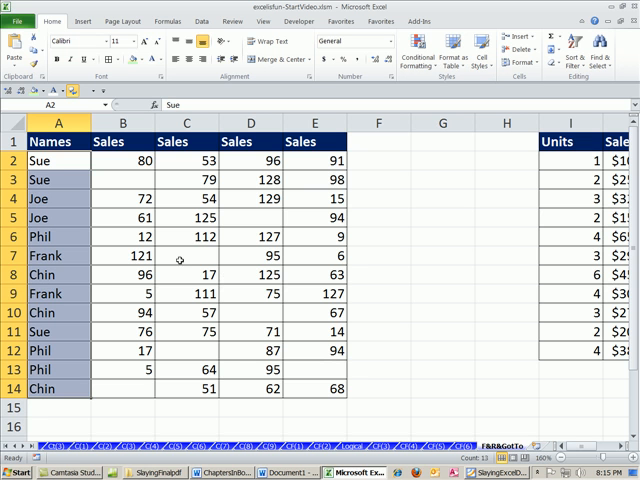
mouse_move(32, 312)
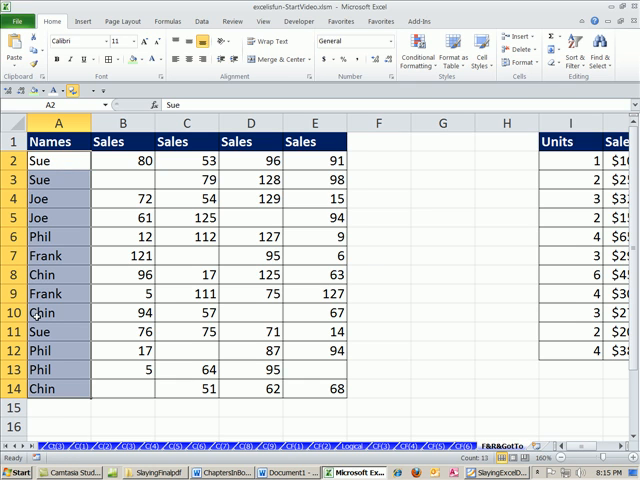
key(ctrl+f)
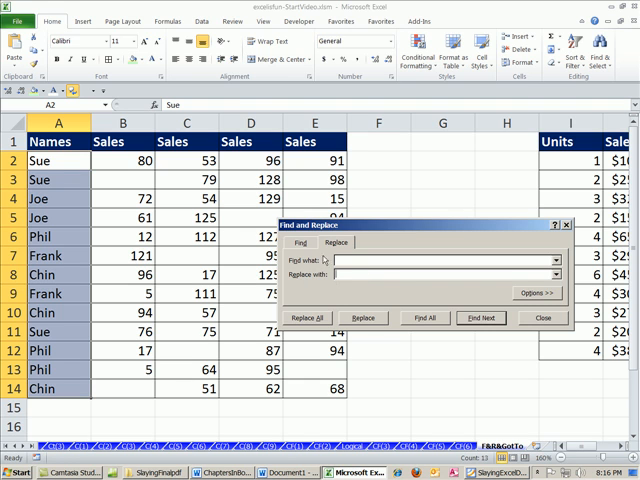
Replace every 'Sue' with 'Sioux' using Replace All and dismiss the count message.
click(544, 318)
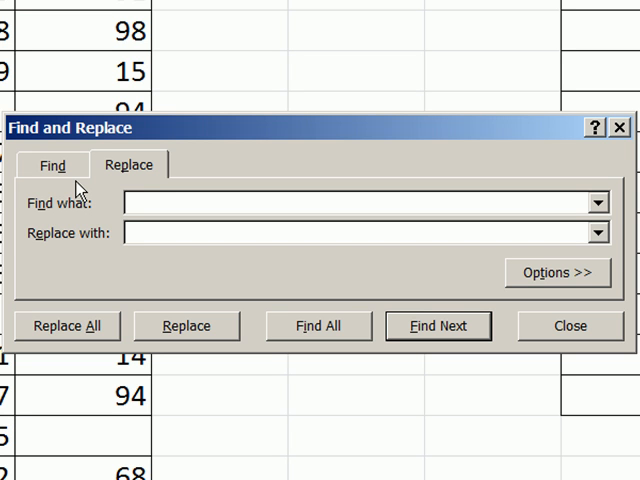
text(Sue)
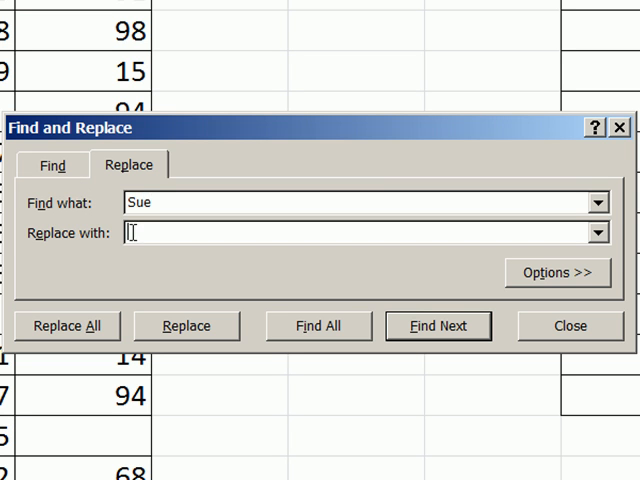
text(Sio)
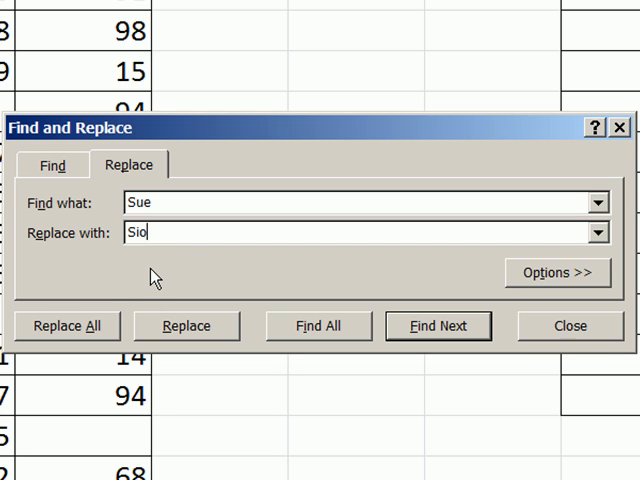
text(ux)
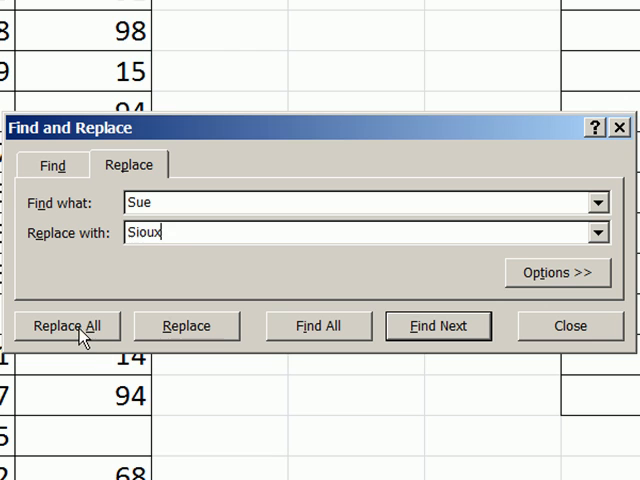
click(68, 326)
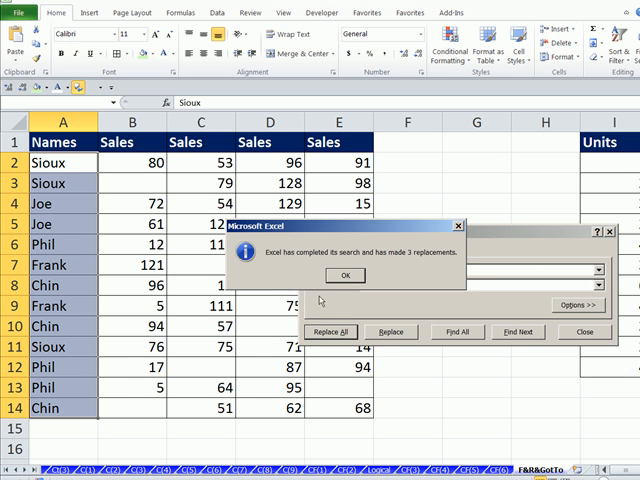
click(344, 276)
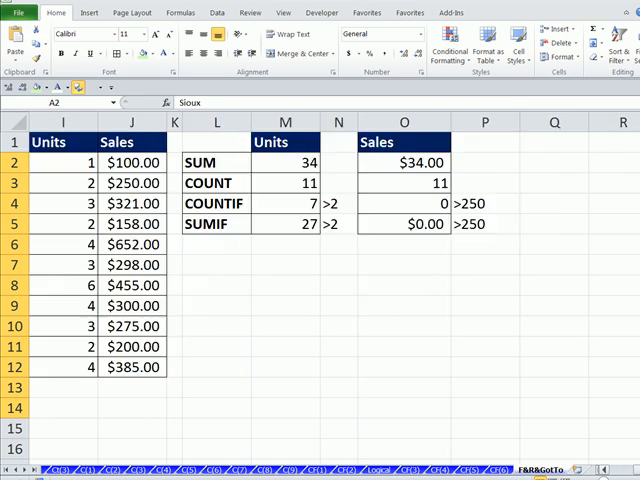
mouse_move(292, 162)
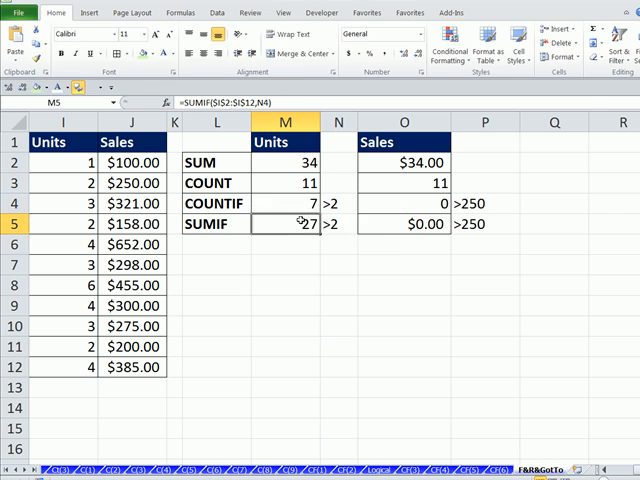
double_click(284, 224)
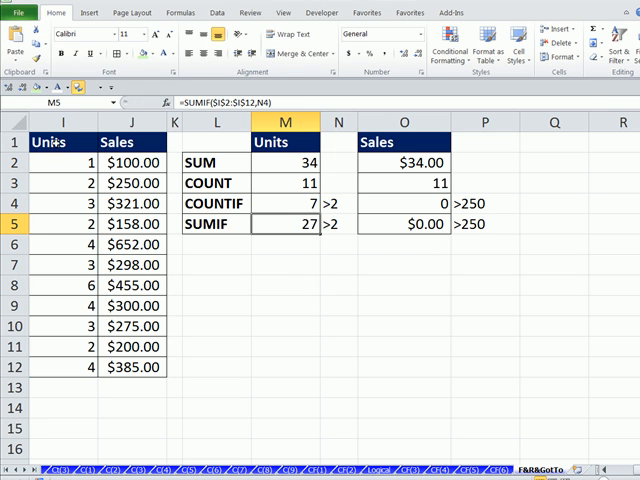
text(=SUM($I$2:$I$12))
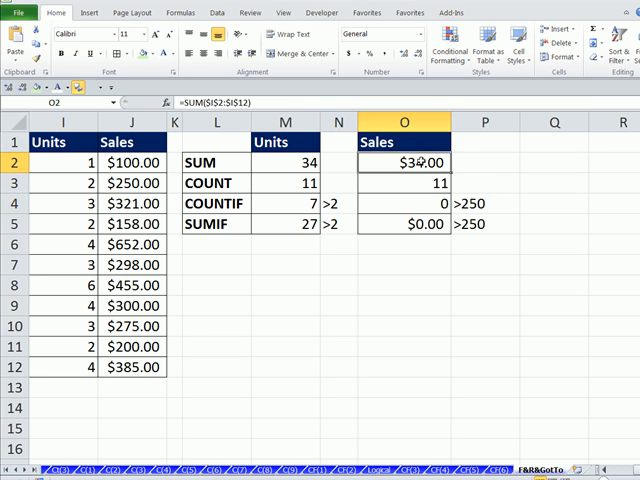
double_click(420, 162)
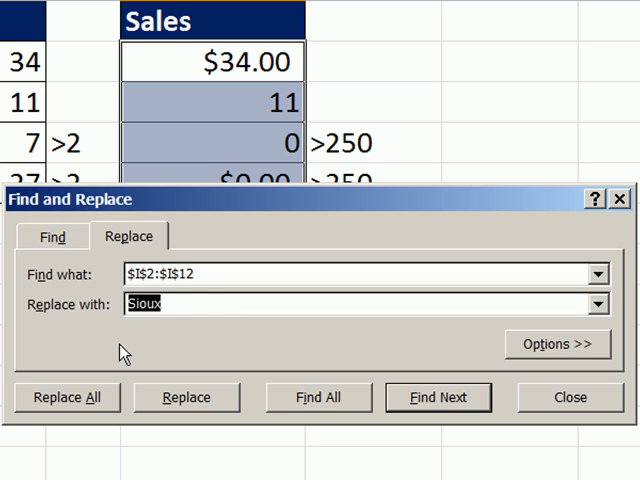
Change the Sales summary formula ranges from $I$2:$I$12 to $J$2:$J$12.
text($I$2:$I$12)
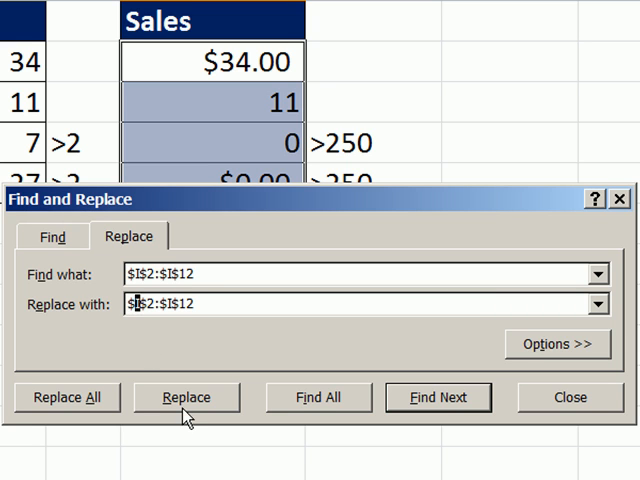
text($J$2:$J$12)
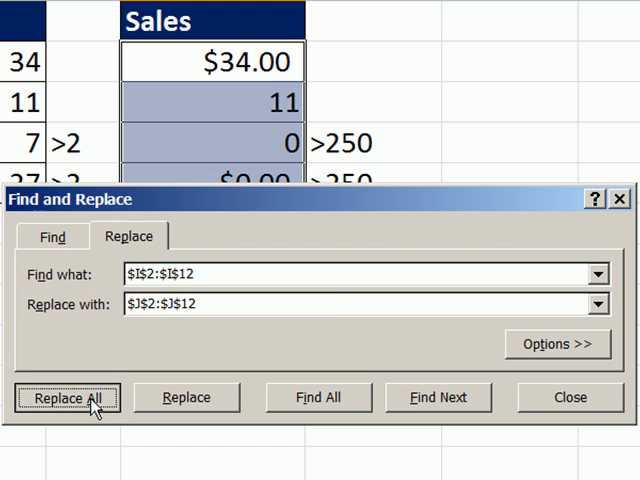
click(66, 396)
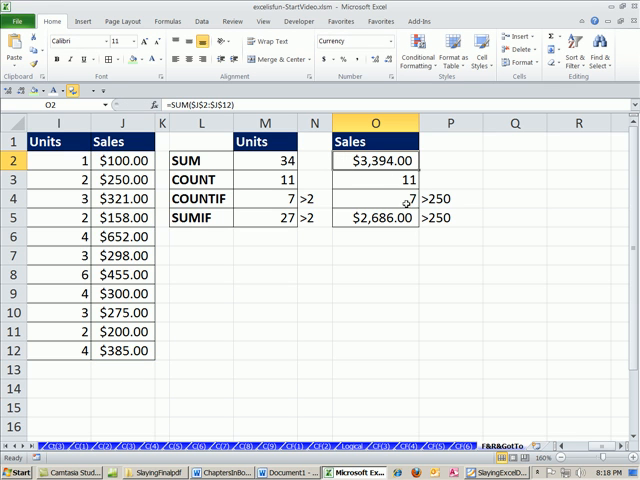
mouse_move(406, 204)
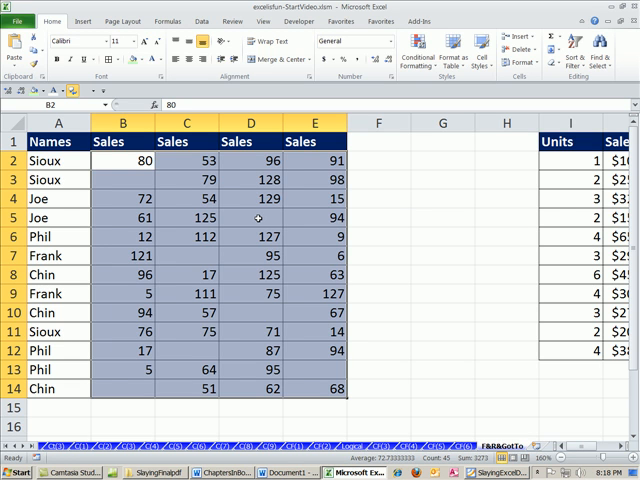
mouse_move(258, 216)
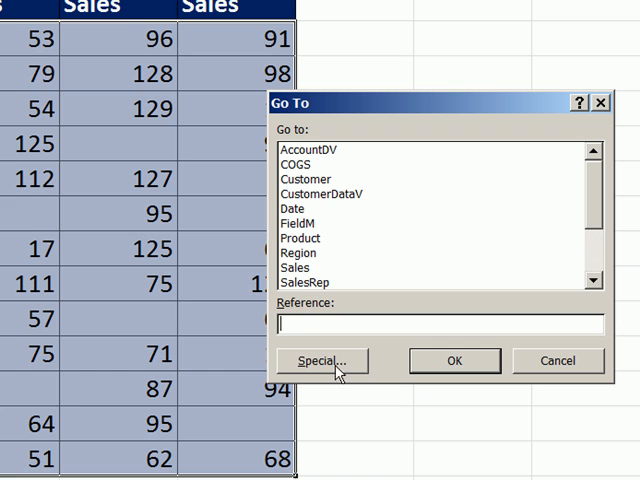
In Go To Special, review the comments, formulas and conditional formats options, then select Blanks and confirm.
click(320, 360)
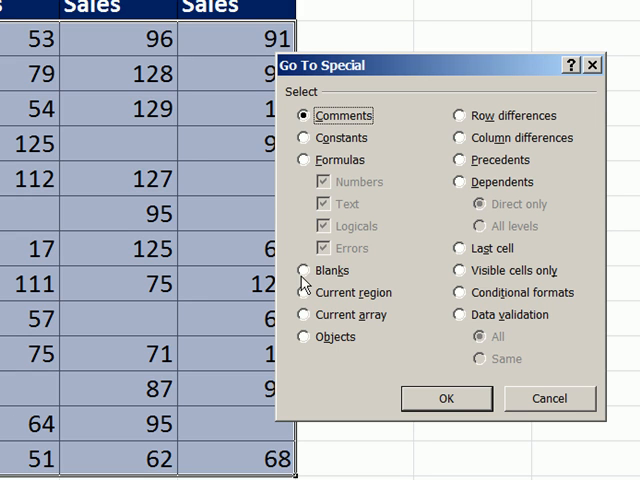
click(302, 270)
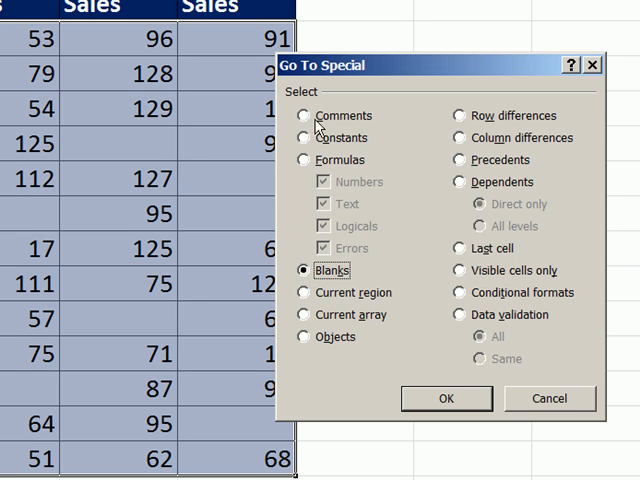
click(304, 116)
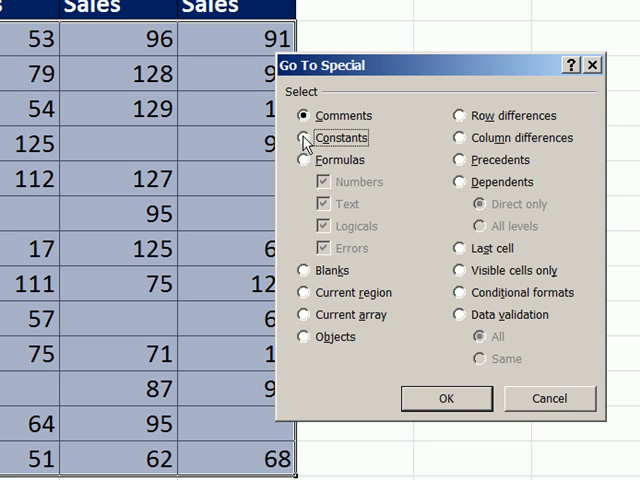
click(312, 160)
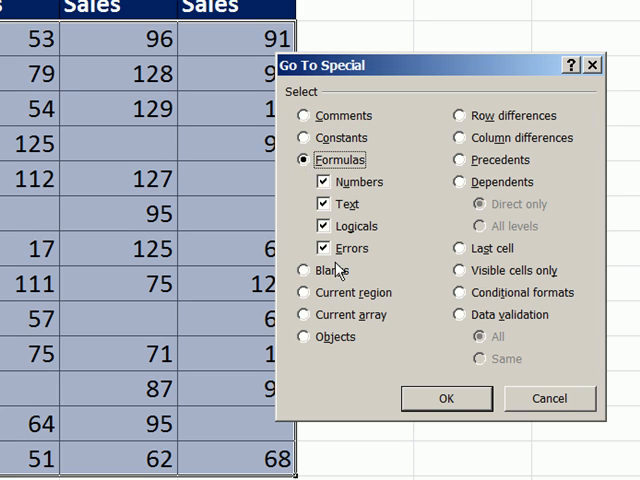
click(308, 336)
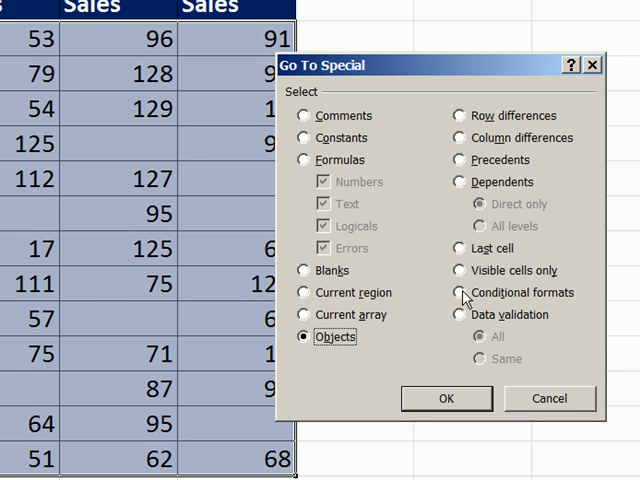
click(468, 292)
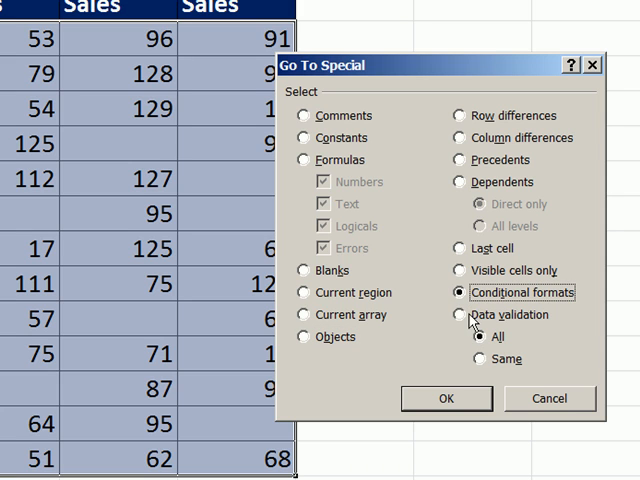
click(306, 270)
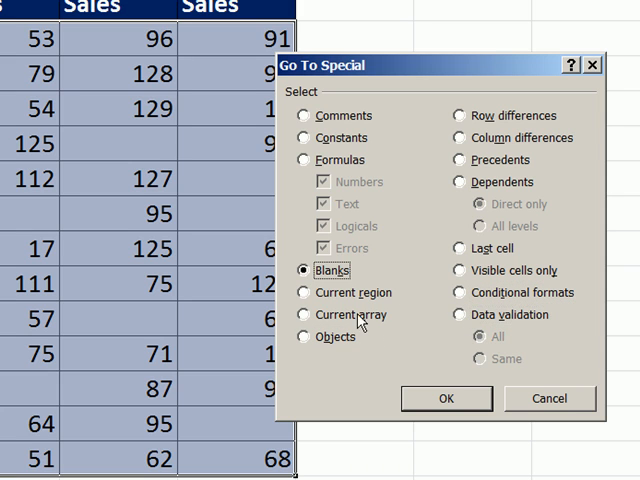
click(446, 398)
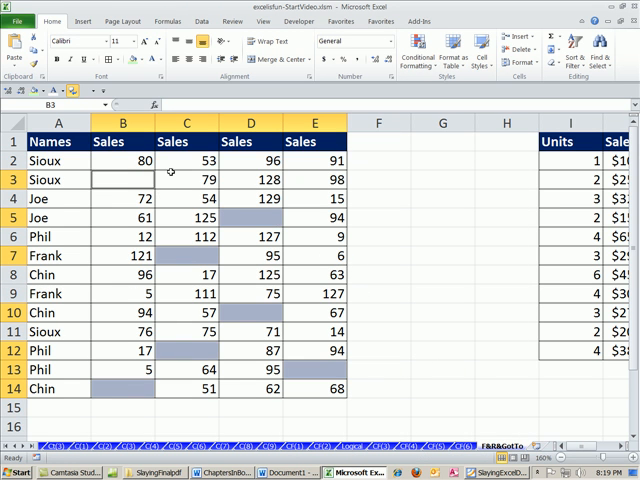
Fill all selected blank sales cells with 0 and deselect the block.
text(0)
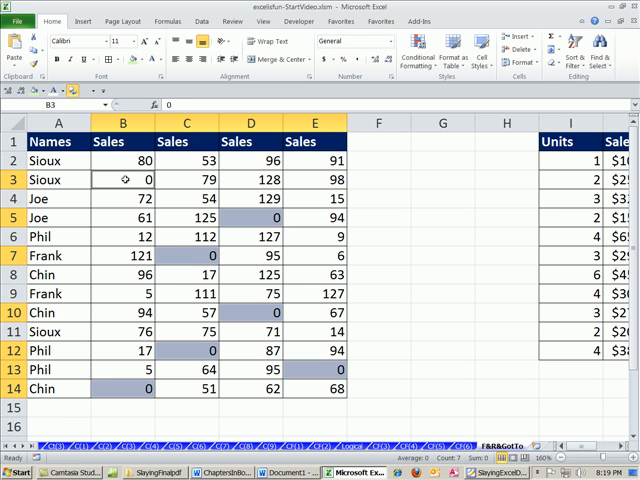
mouse_move(384, 314)
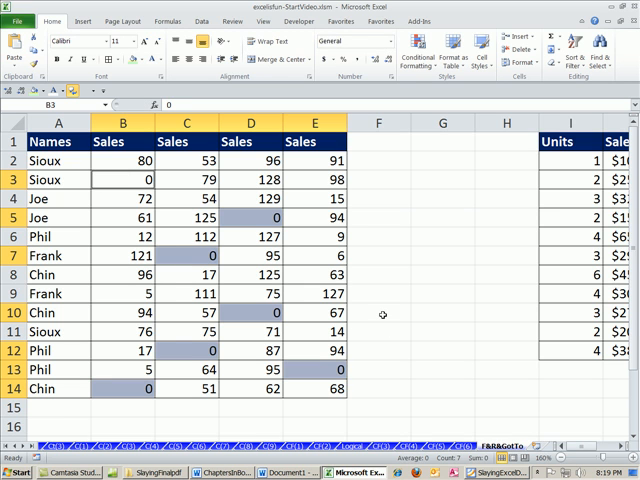
click(378, 312)
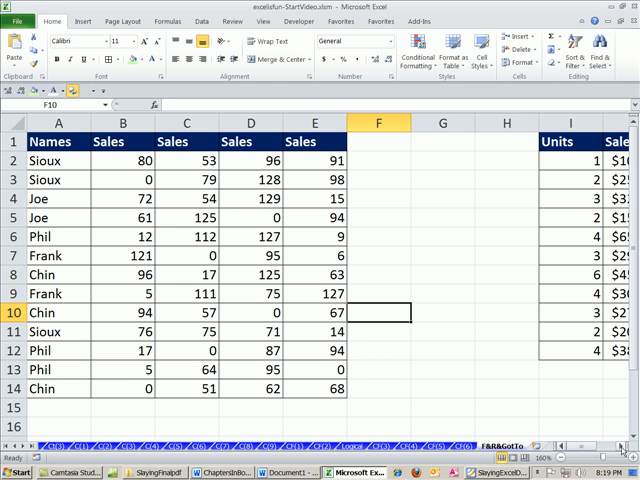
Select I1:P14 and use Go To Special Formulas to pick only the summary's formula cells.
scroll(right, 3)
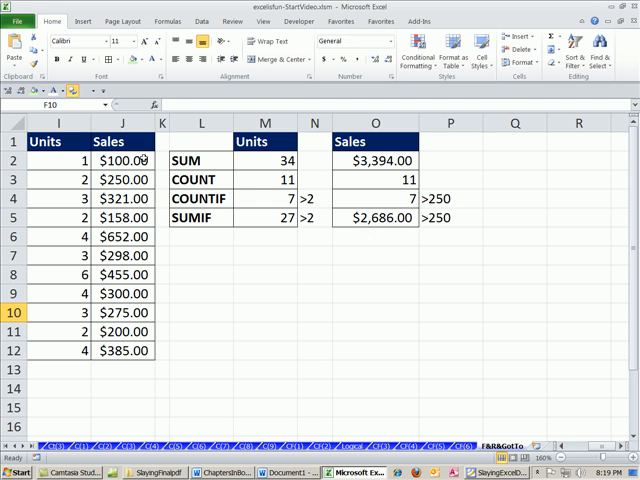
drag(58, 140, 476, 368)
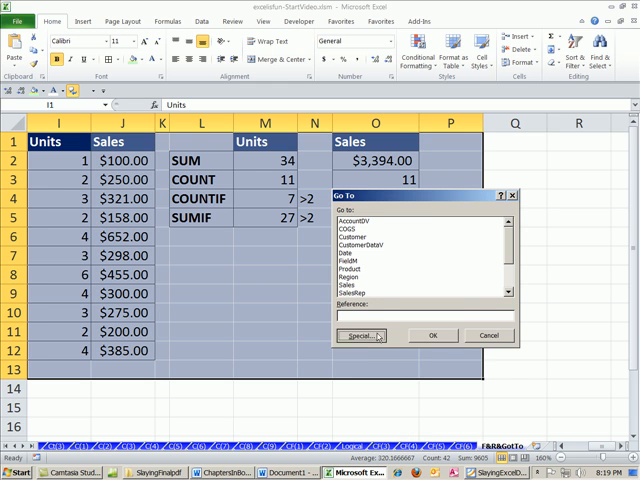
click(366, 336)
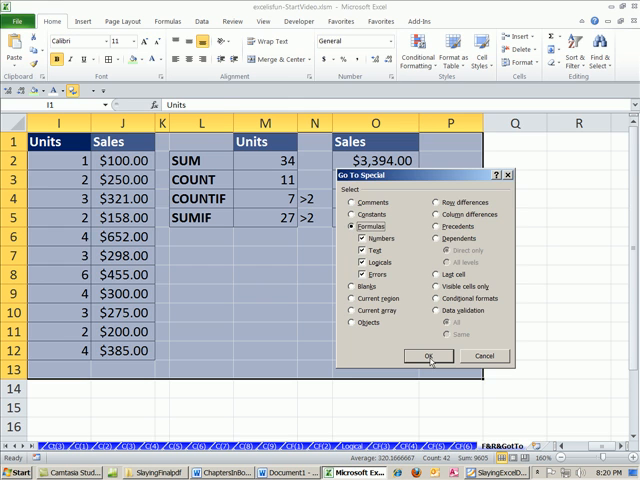
click(432, 356)
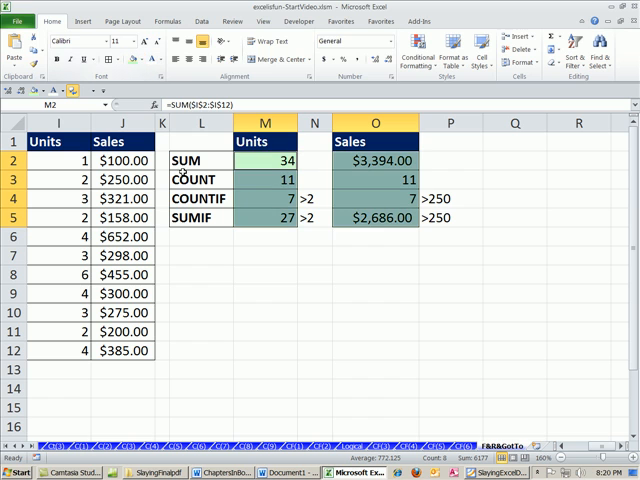
mouse_move(282, 348)
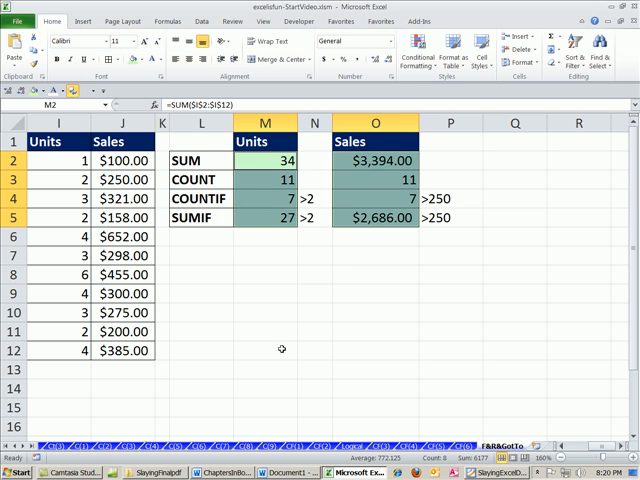
mouse_move(322, 354)
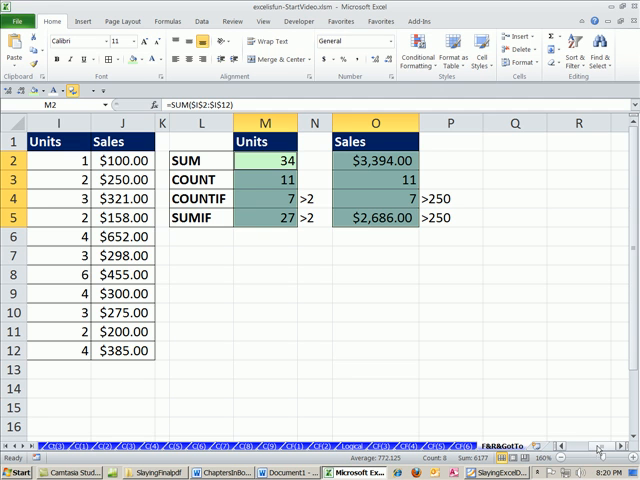
scroll(left, 3)
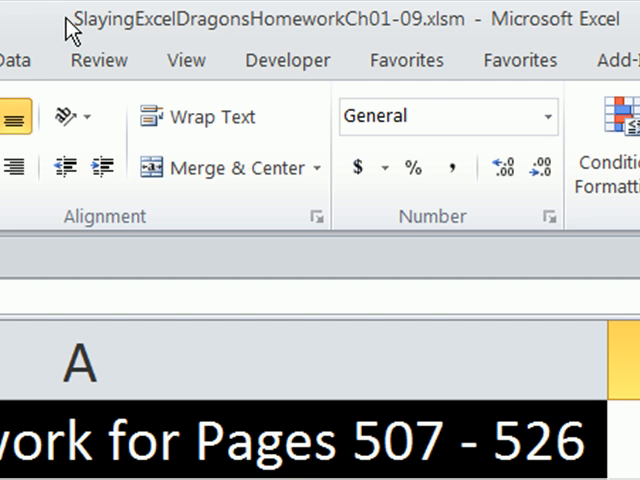
mouse_move(460, 46)
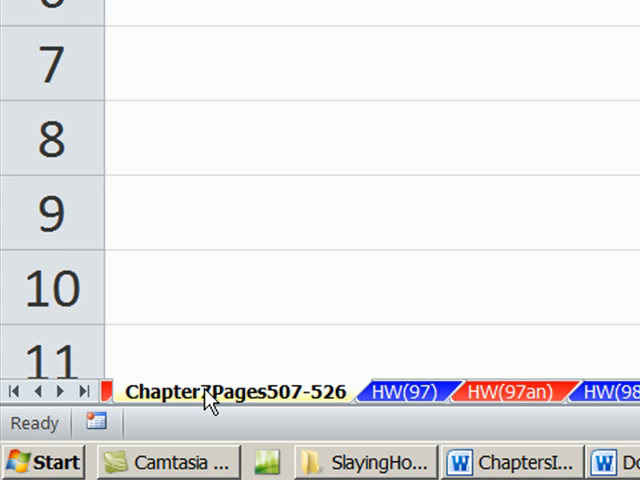
mouse_move(268, 364)
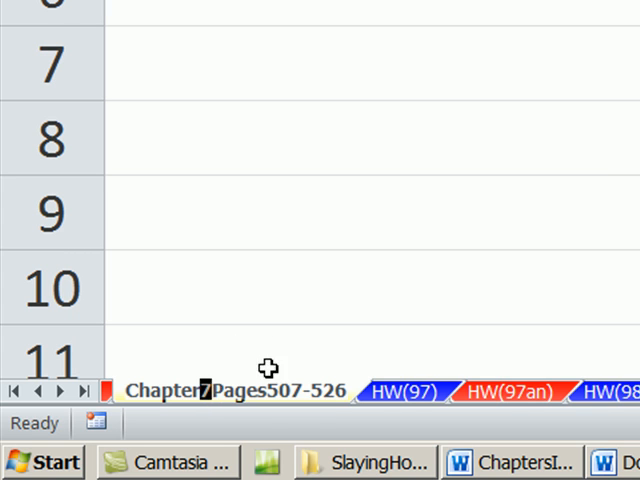